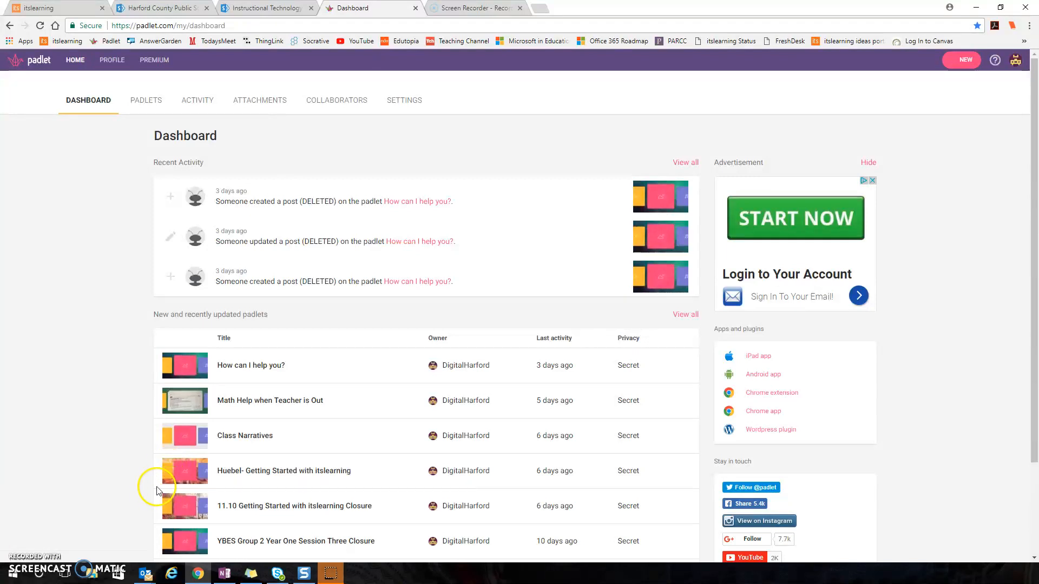
mouse_move(172, 399)
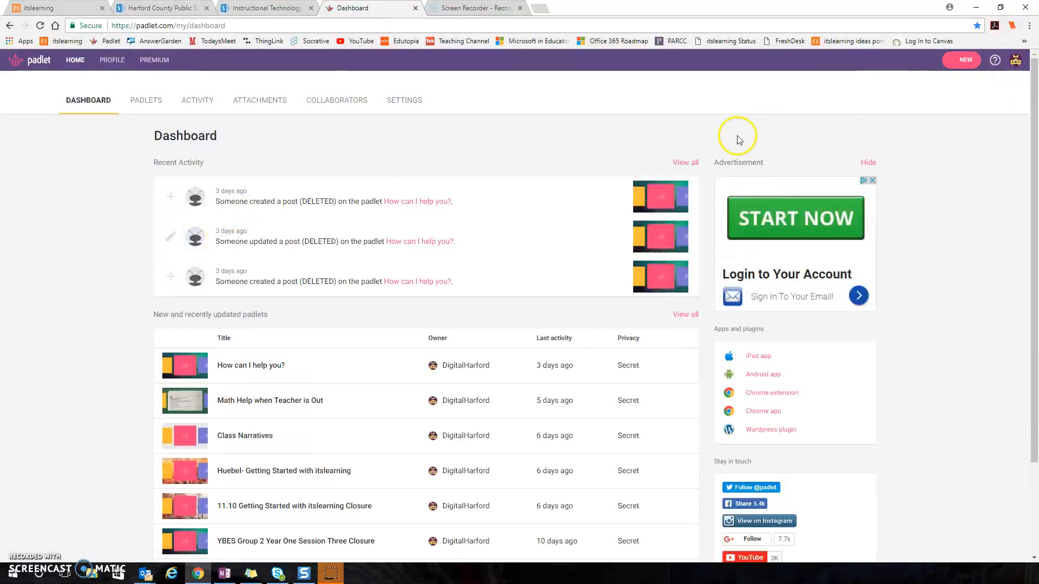
mouse_move(500, 164)
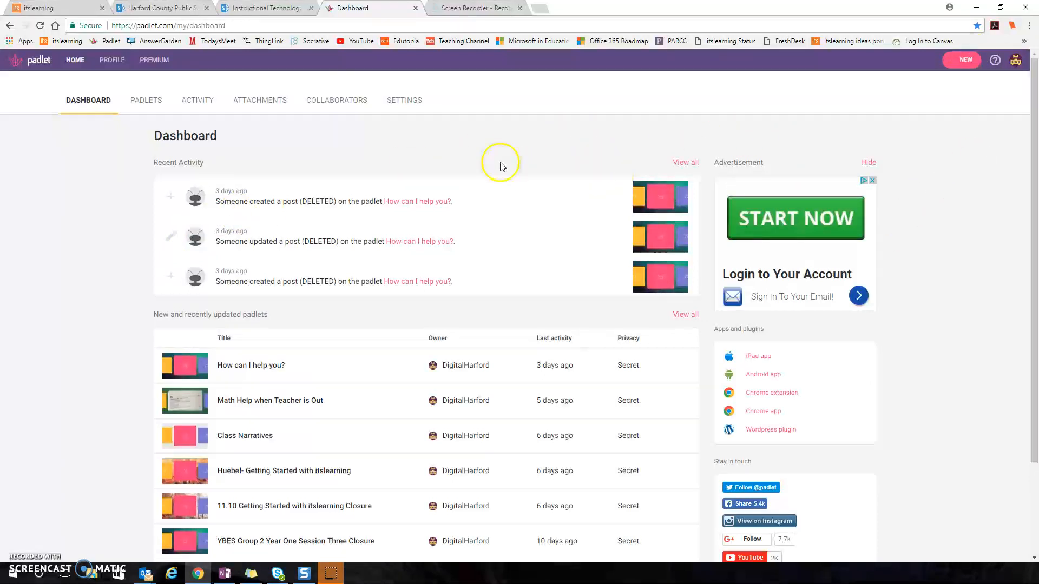
Create a new padlet using the Canvas layout from the Make something new page.
left_click(961, 60)
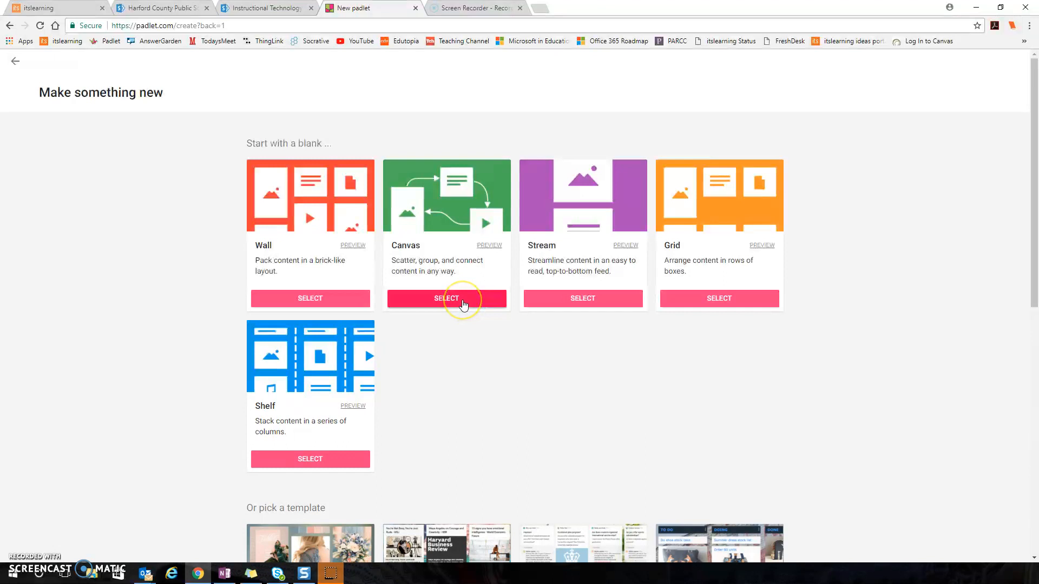
left_click(447, 299)
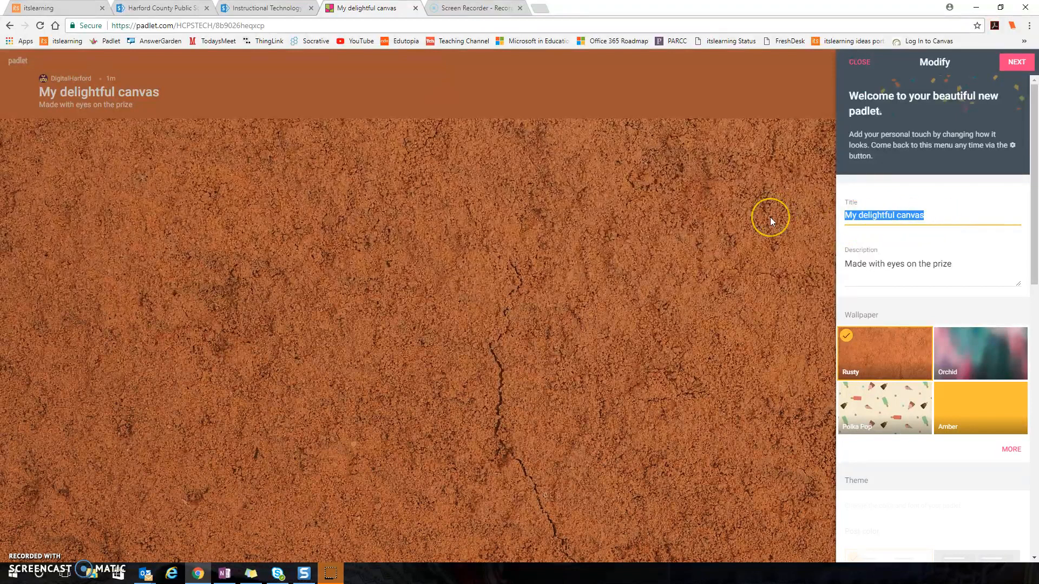
Give the canvas the title 'Strauss Test' and the description 'Directions'.
type("Strauss Test")
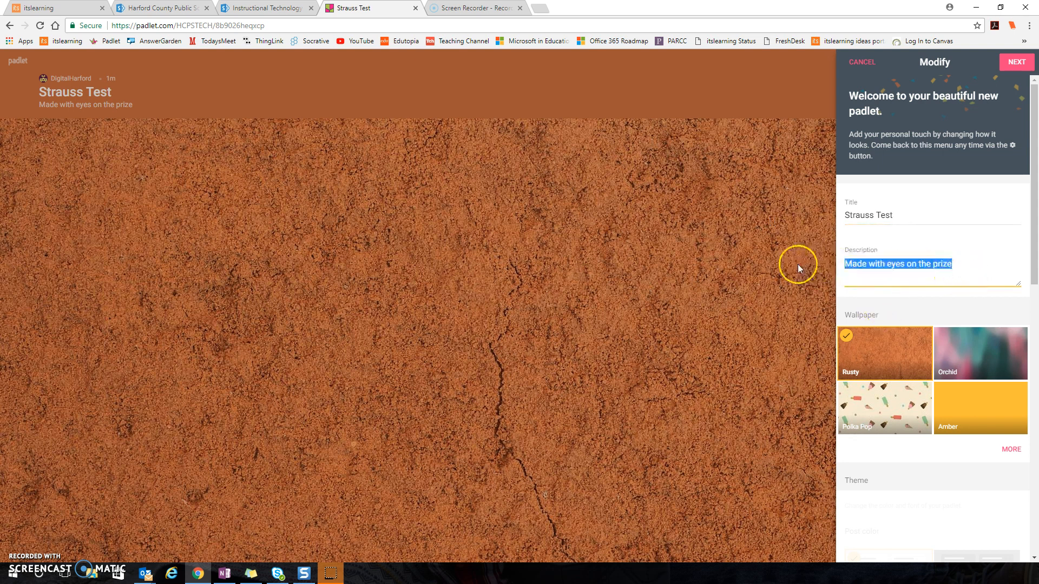
type("d")
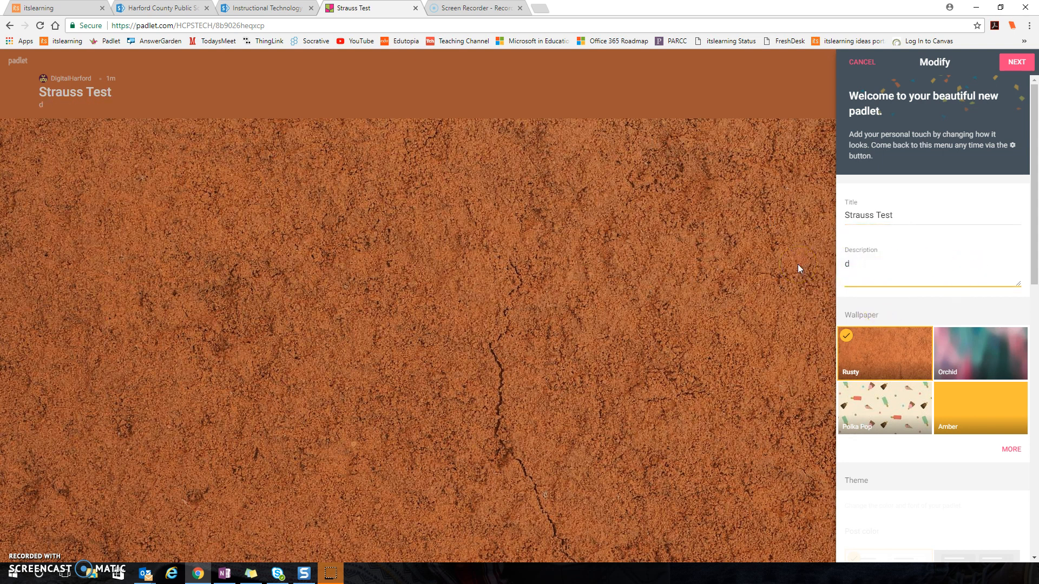
type("Directions")
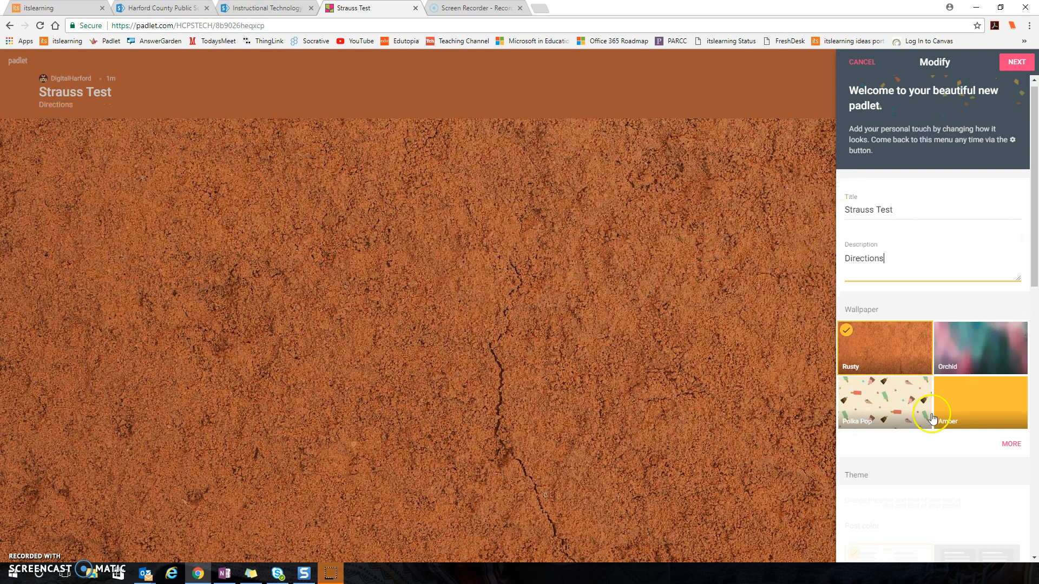
scroll("down", 3)
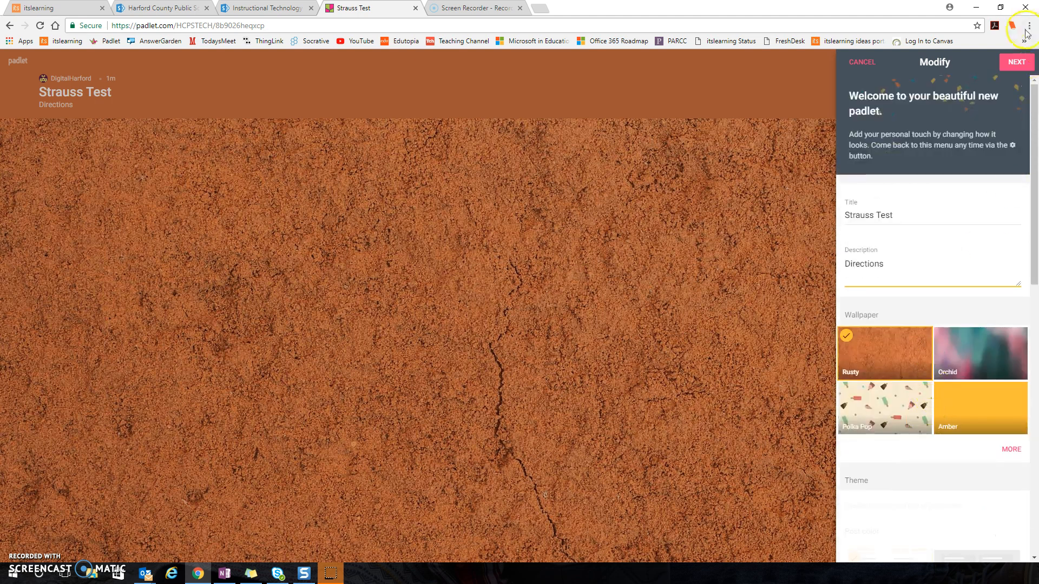
Accept the Modify and People & Privacy defaults and finish setup ready for posting.
left_click(1015, 61)
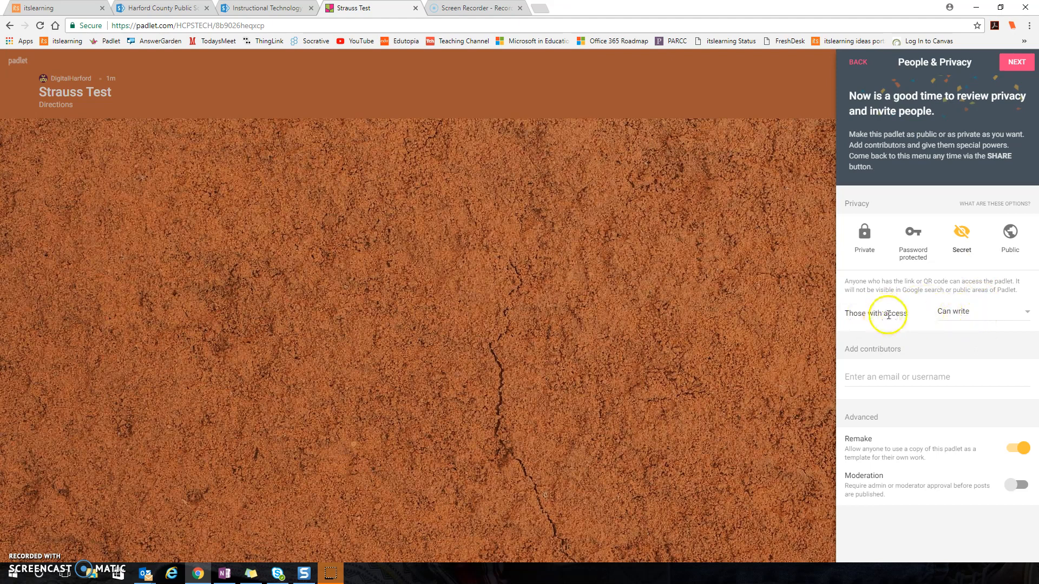
left_click(1015, 61)
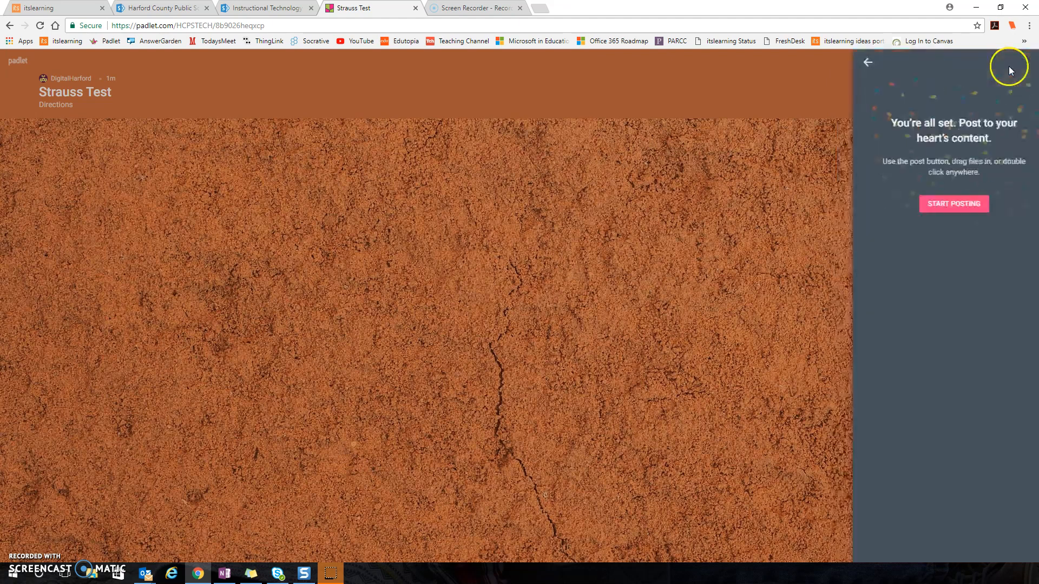
left_click(867, 63)
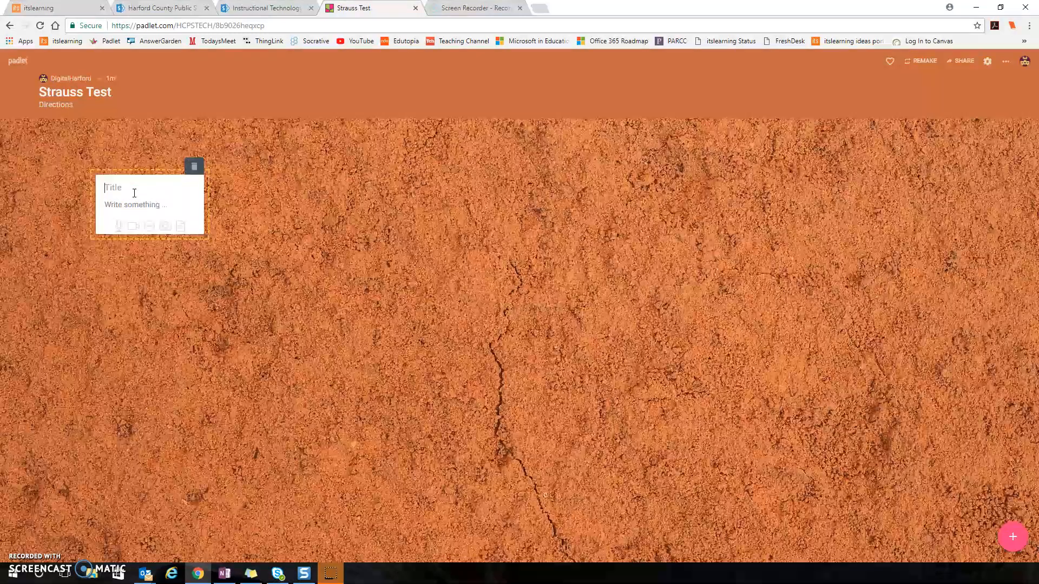
Add four posts along the top: Americans, British, Red Coats and Knew the land.
type("A")
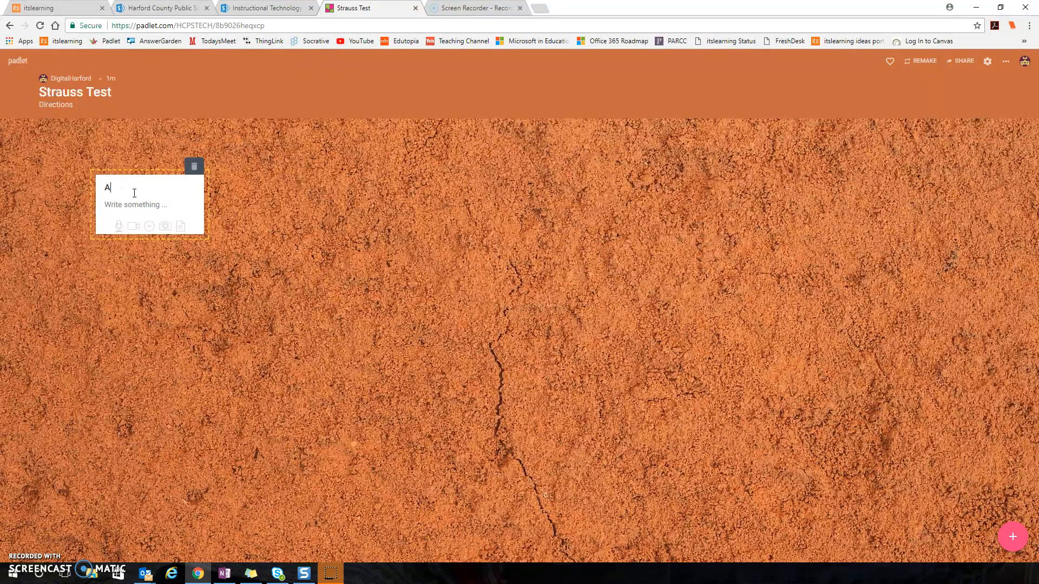
type("mericans")
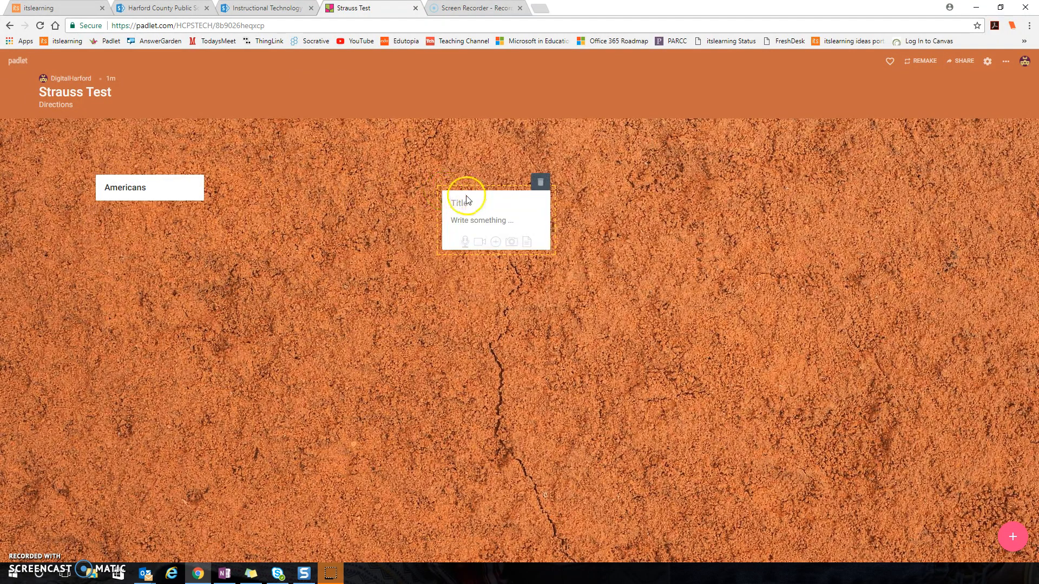
type("British")
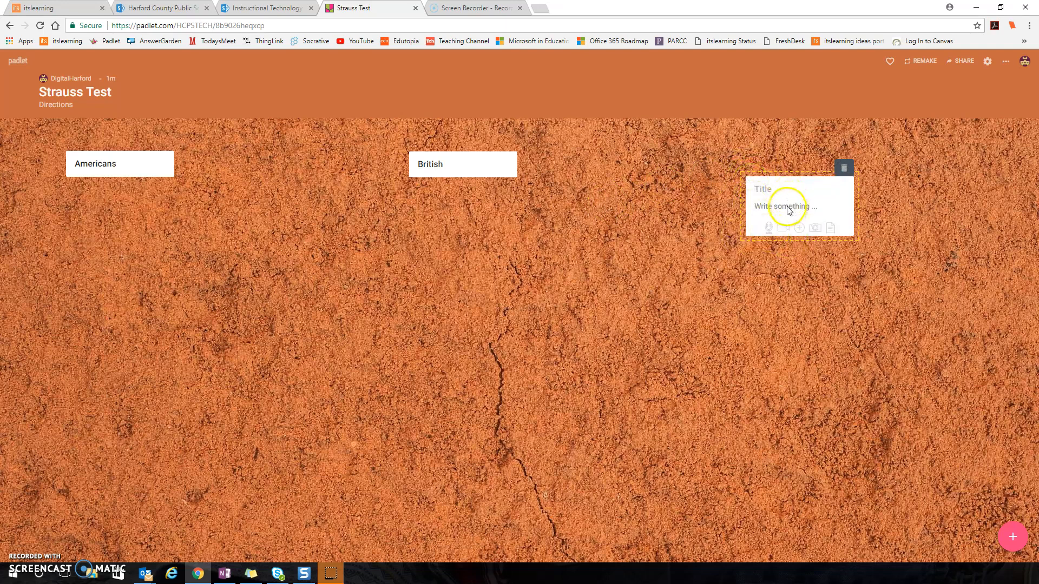
type("Red Coats")
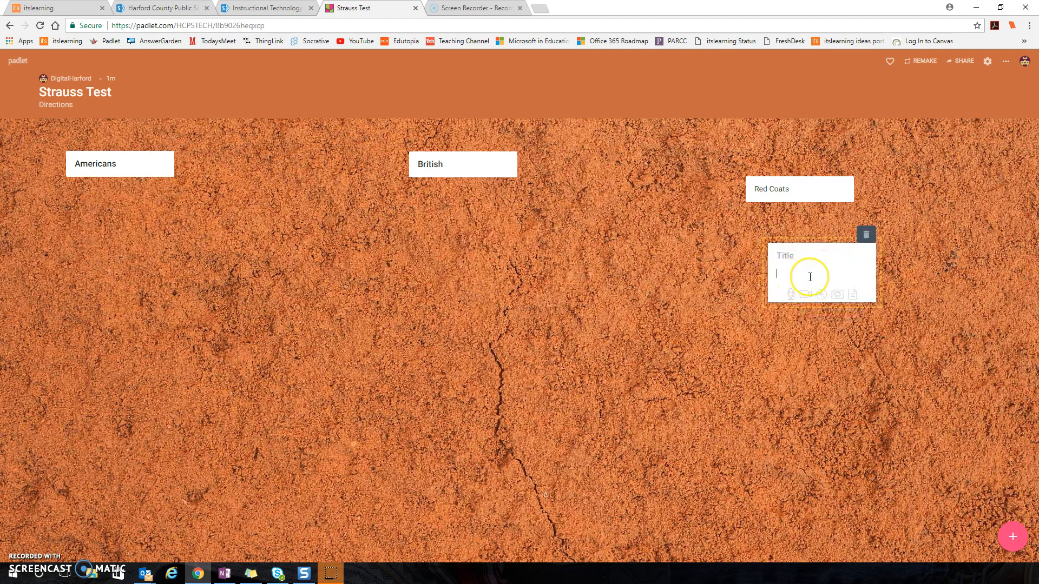
type("K")
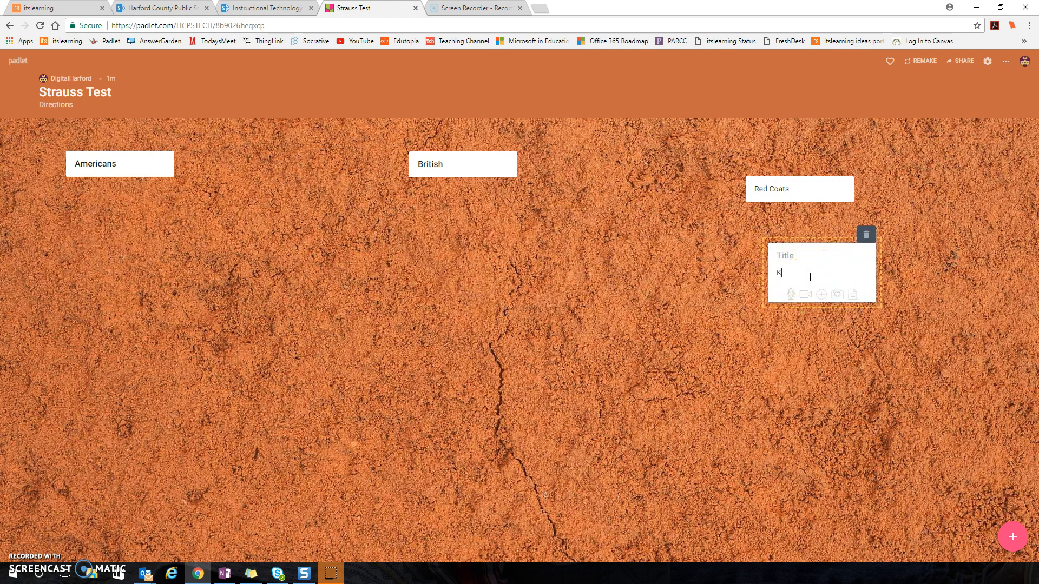
type("new the land")
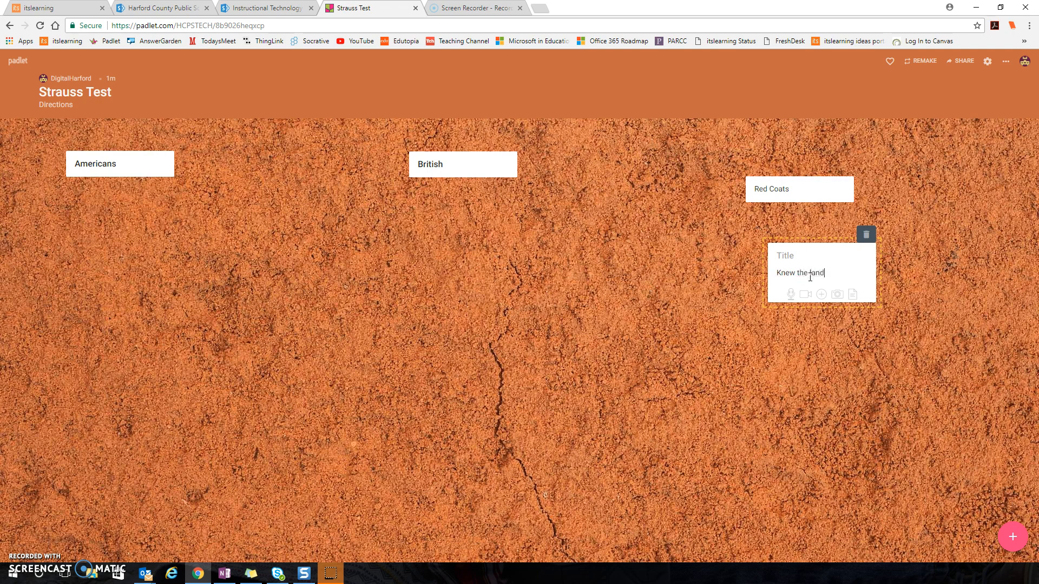
left_click(774, 210)
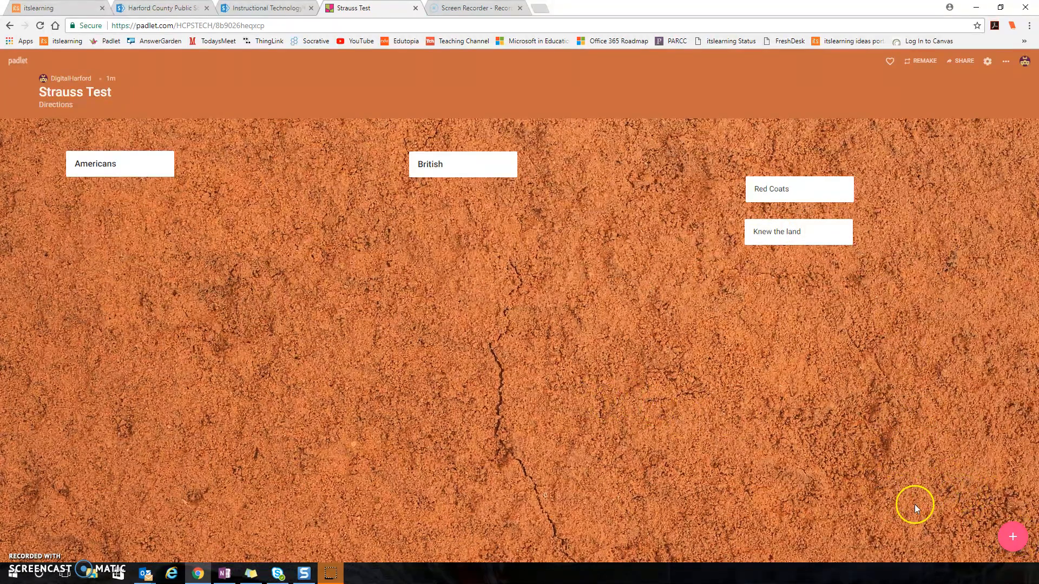
mouse_move(944, 520)
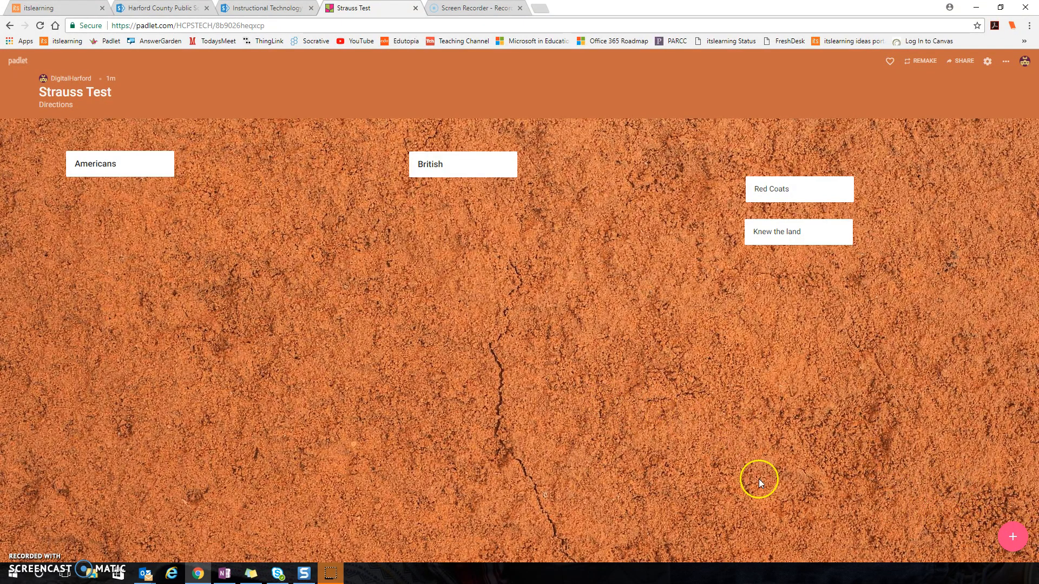
mouse_move(508, 355)
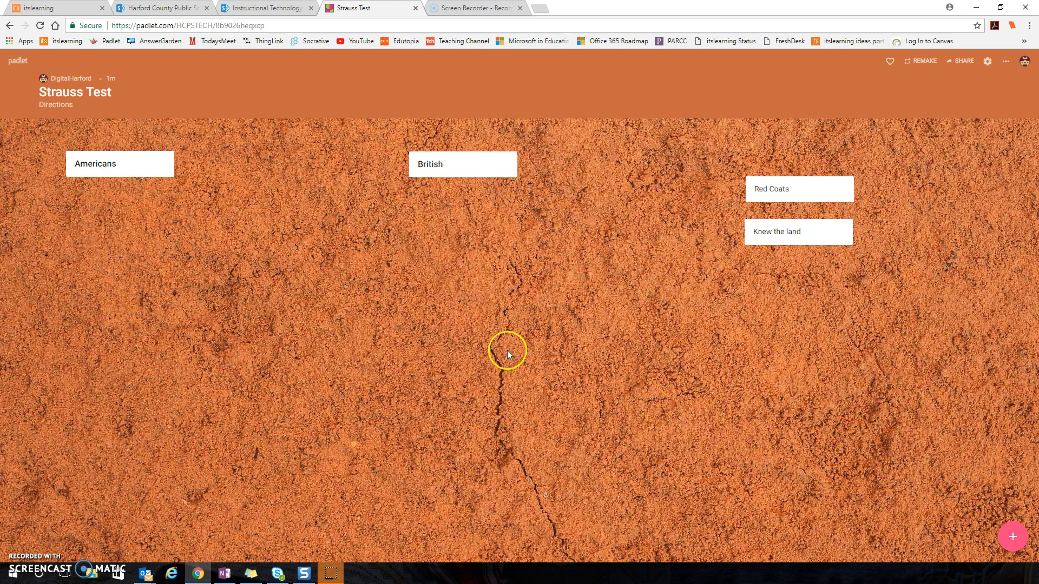
mouse_move(794, 197)
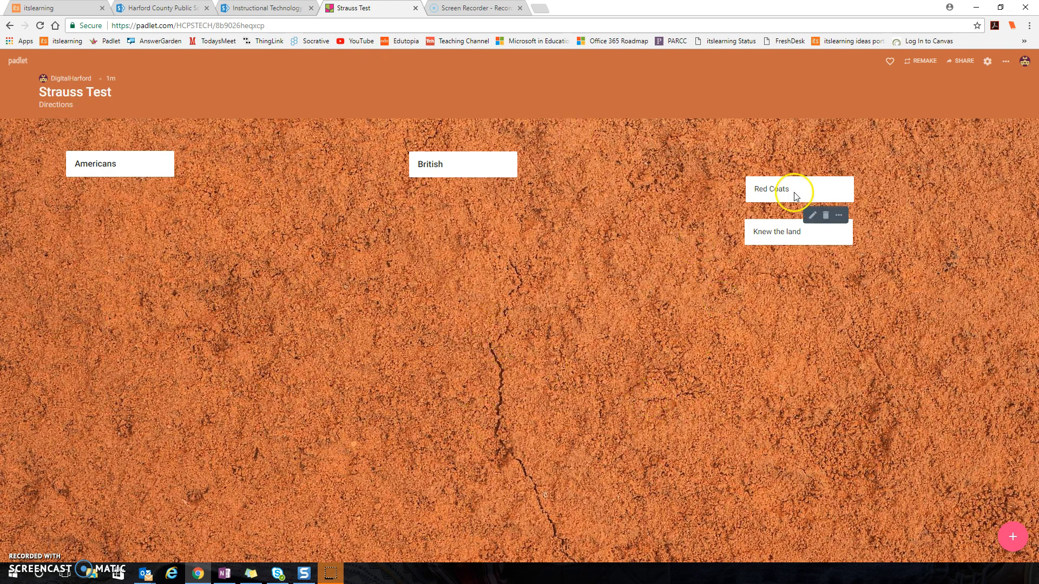
left_click(959, 61)
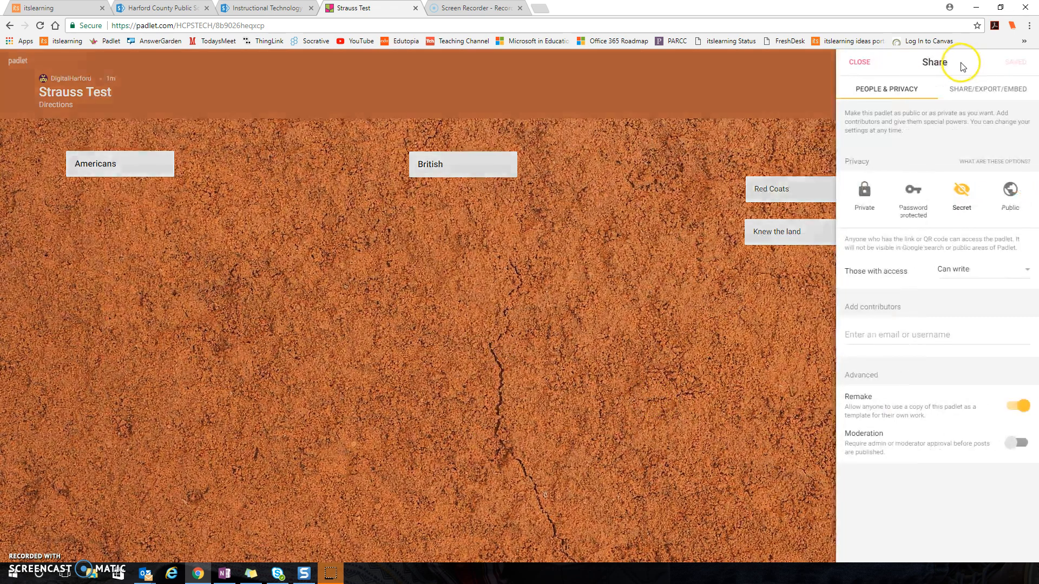
mouse_move(995, 96)
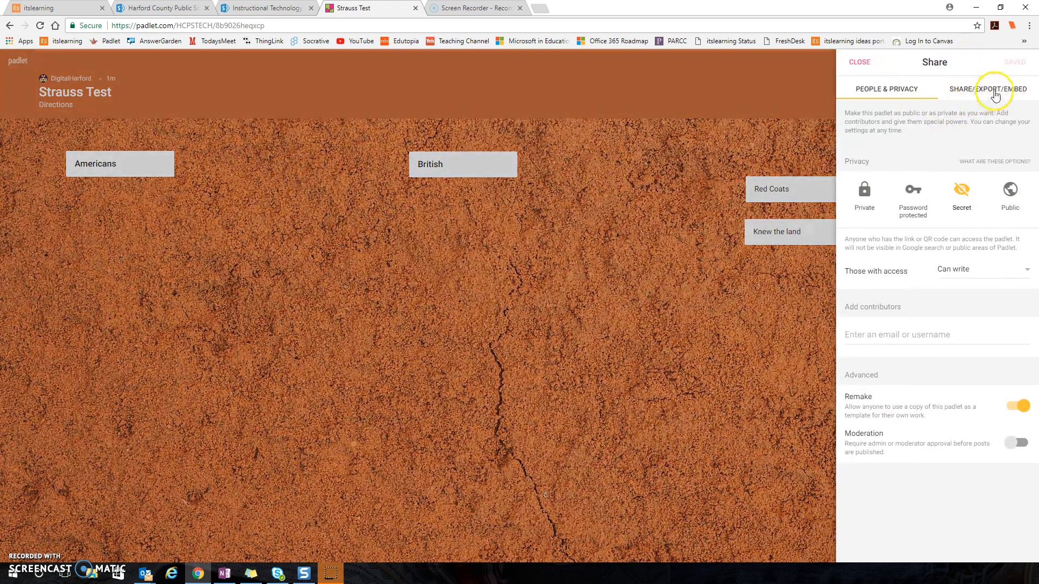
left_click(987, 90)
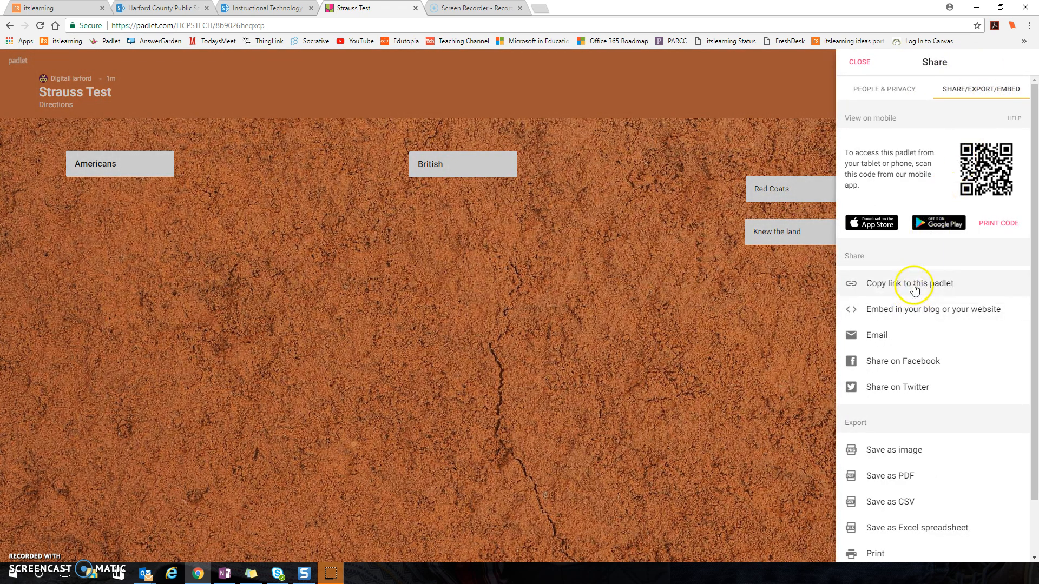
left_click(909, 284)
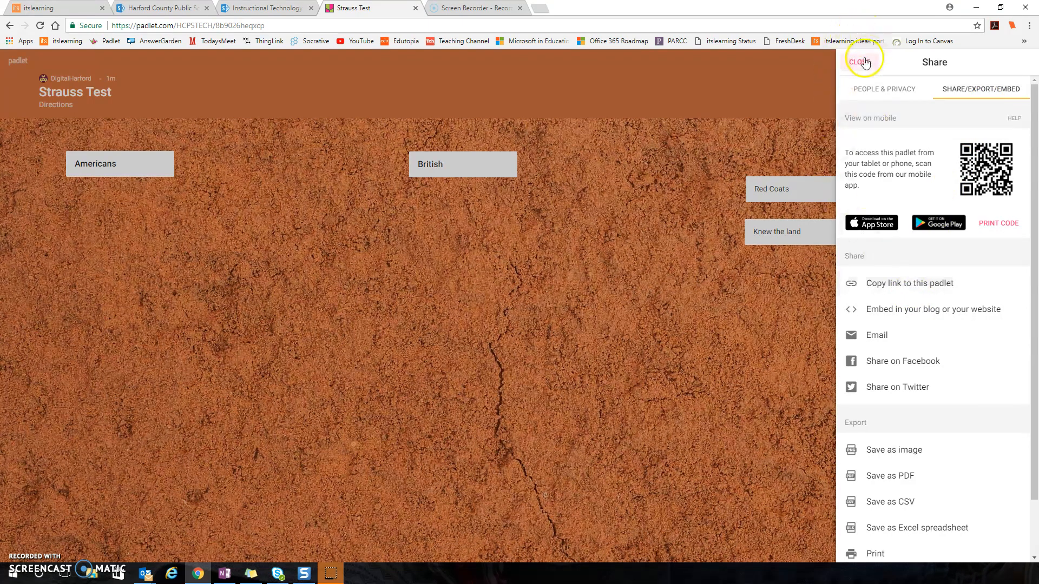
left_click(863, 62)
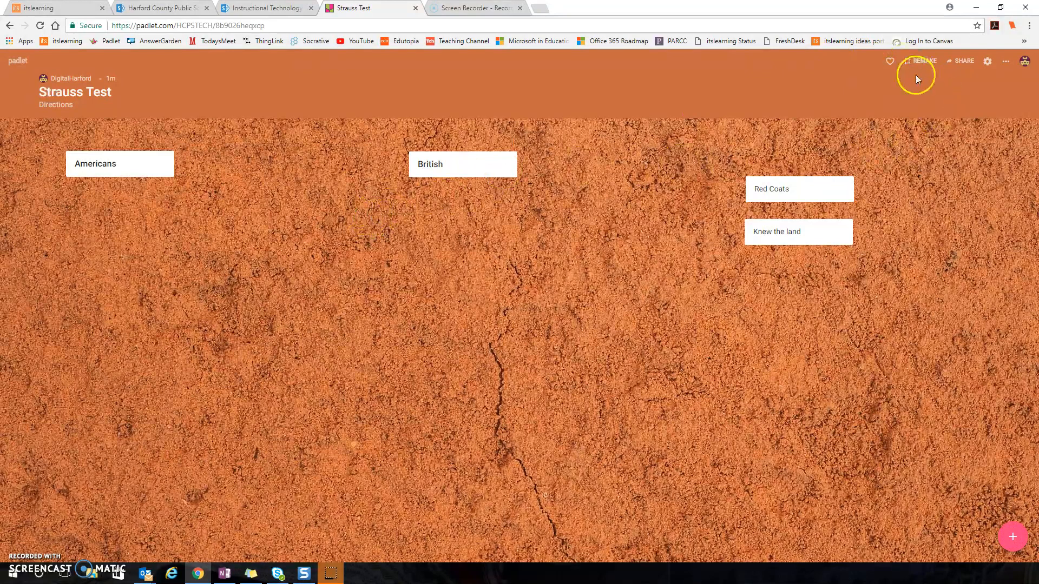
mouse_move(915, 66)
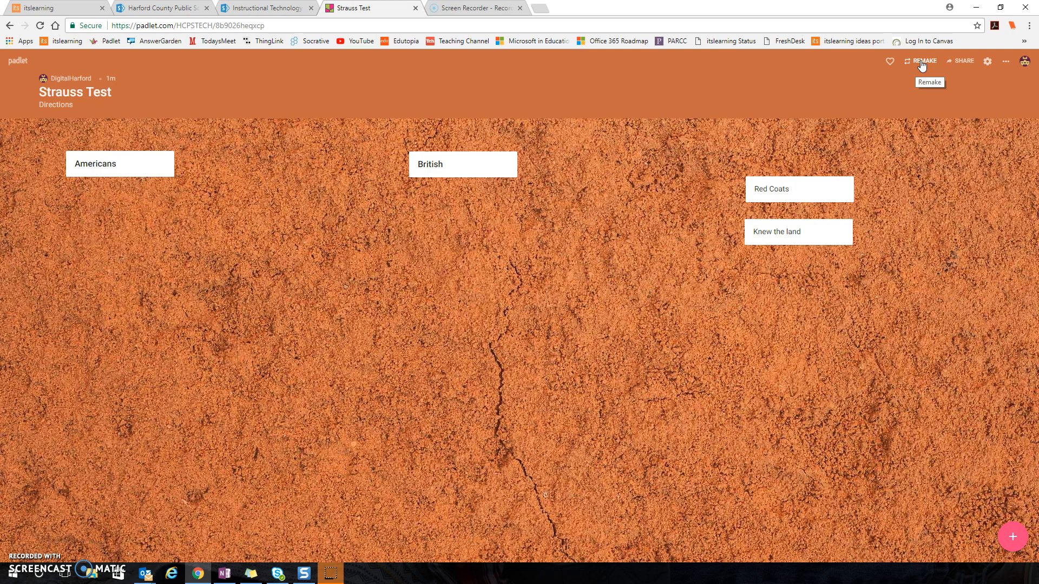
Start a remake of the wall titled 'Strauss Test- Group 2'.
left_click(924, 60)
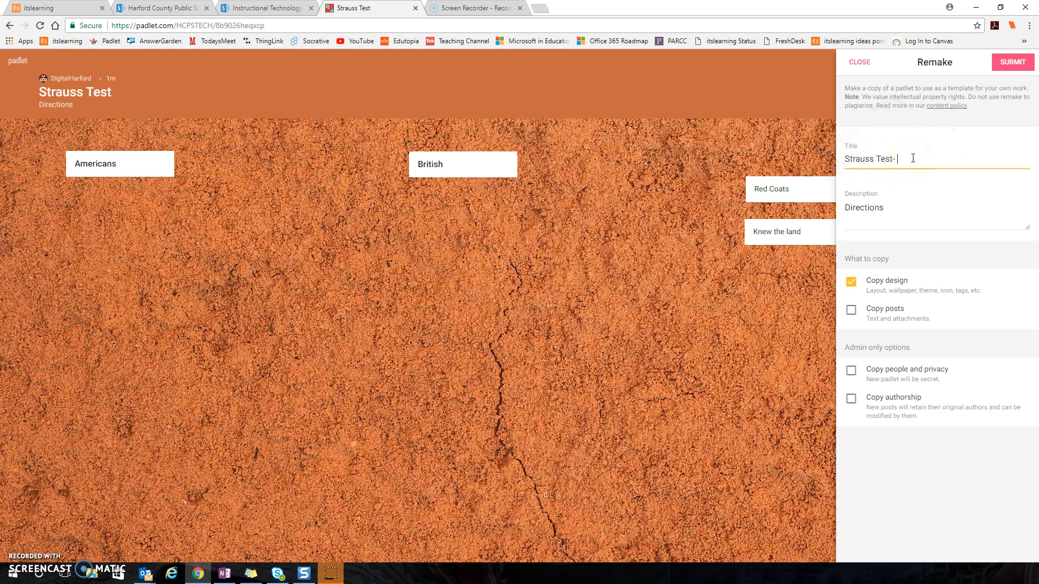
type("Group")
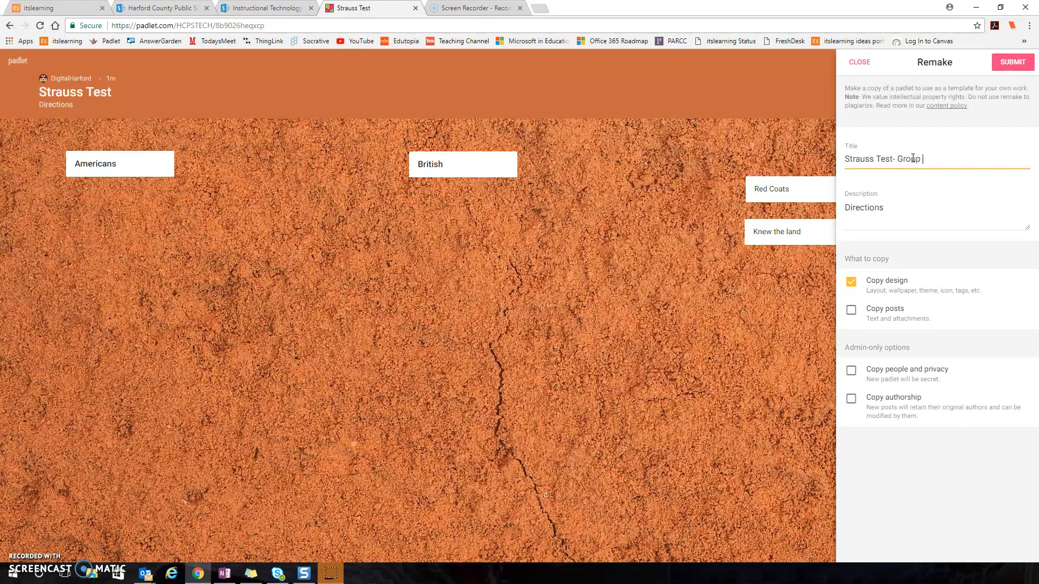
type("2")
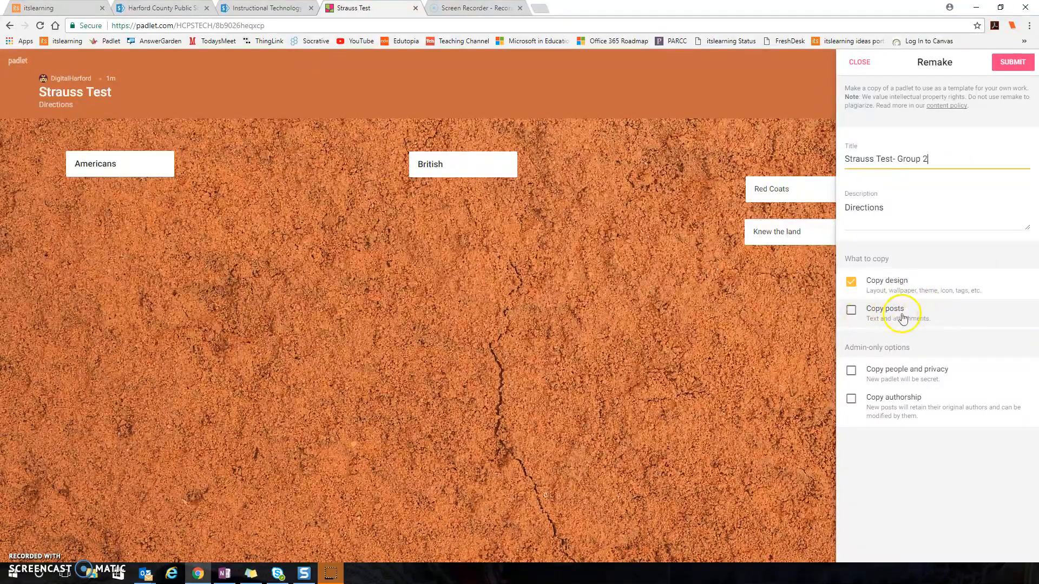
mouse_move(709, 207)
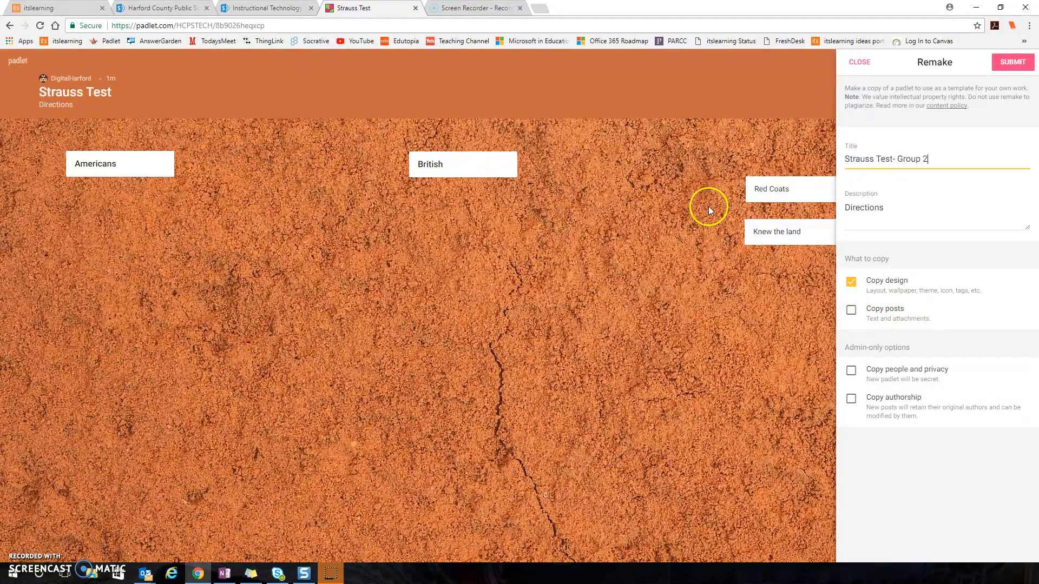
Include posts plus people and privacy in the copy and create it.
left_click(851, 309)
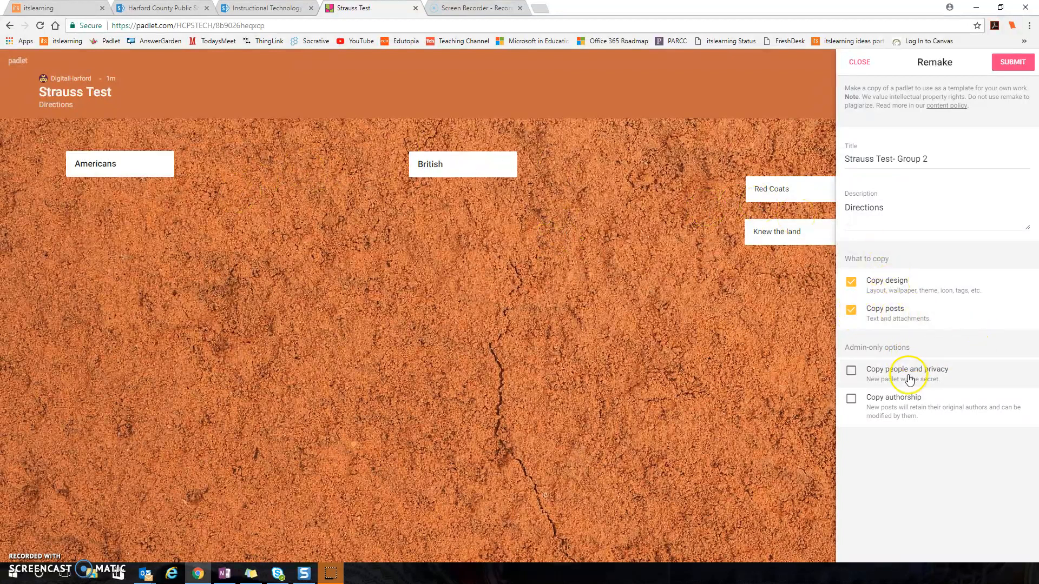
mouse_move(854, 376)
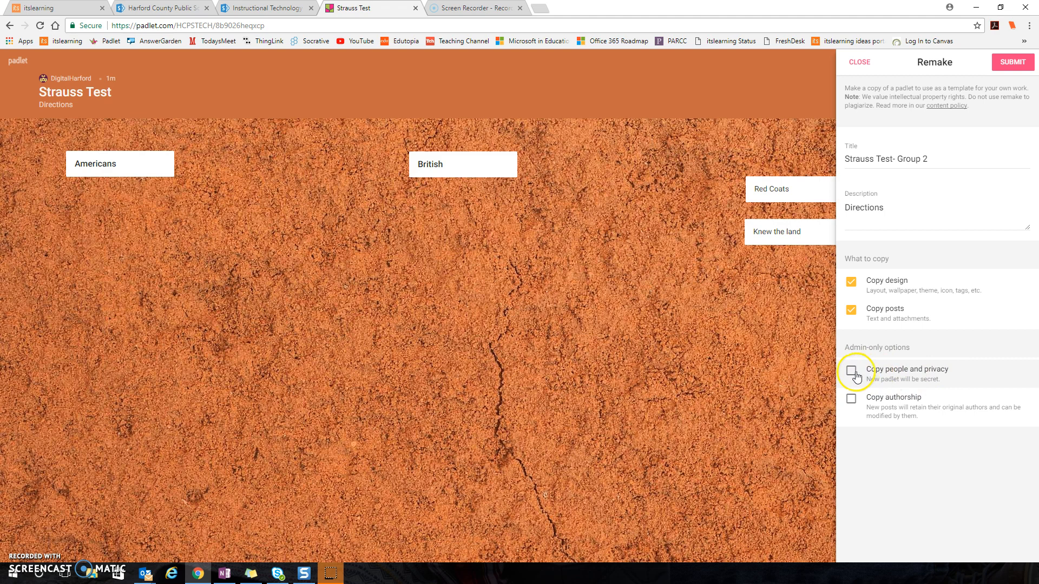
left_click(851, 373)
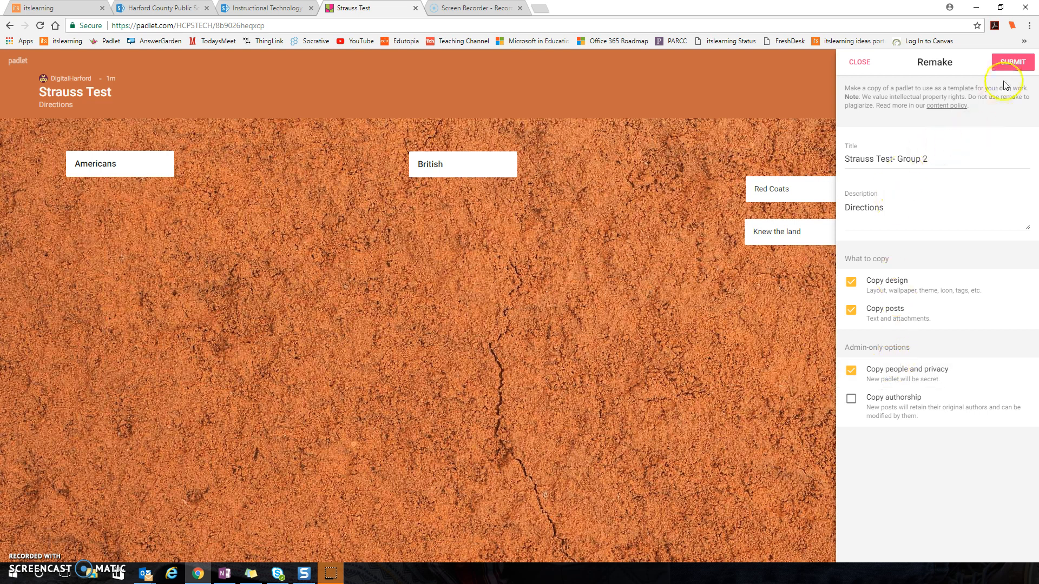
left_click(1017, 62)
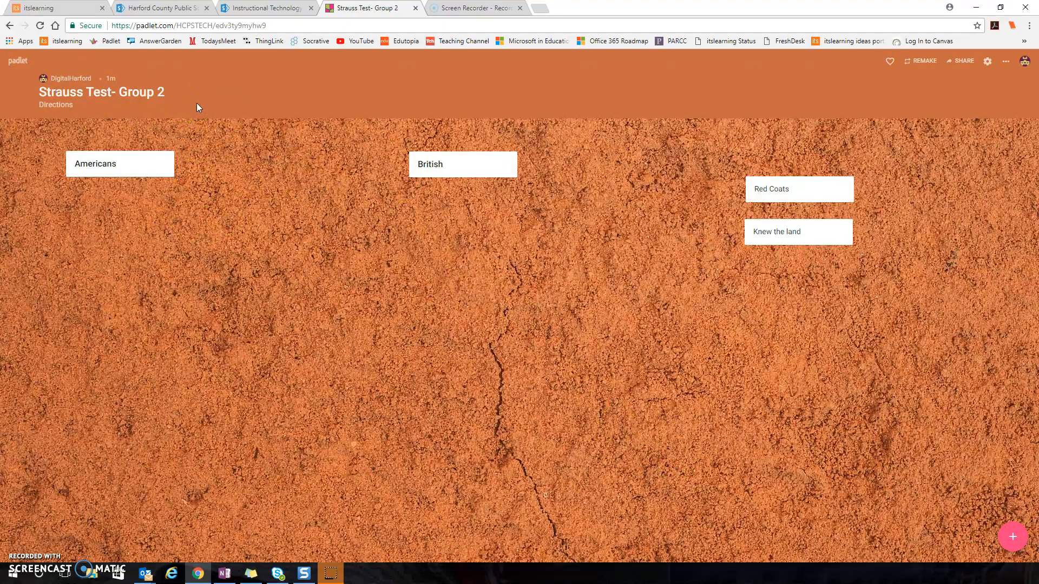
left_click(963, 60)
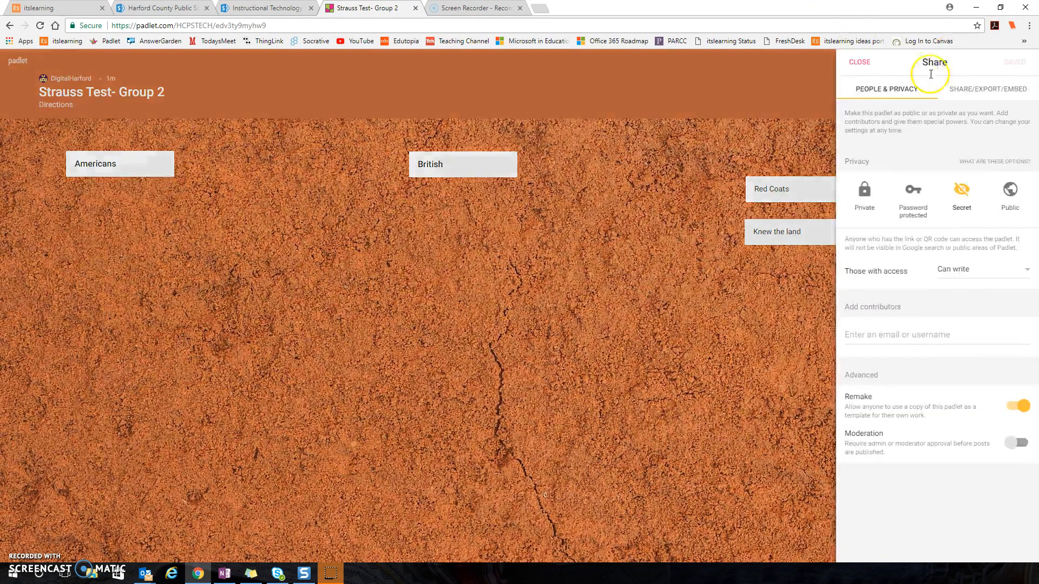
left_click(980, 89)
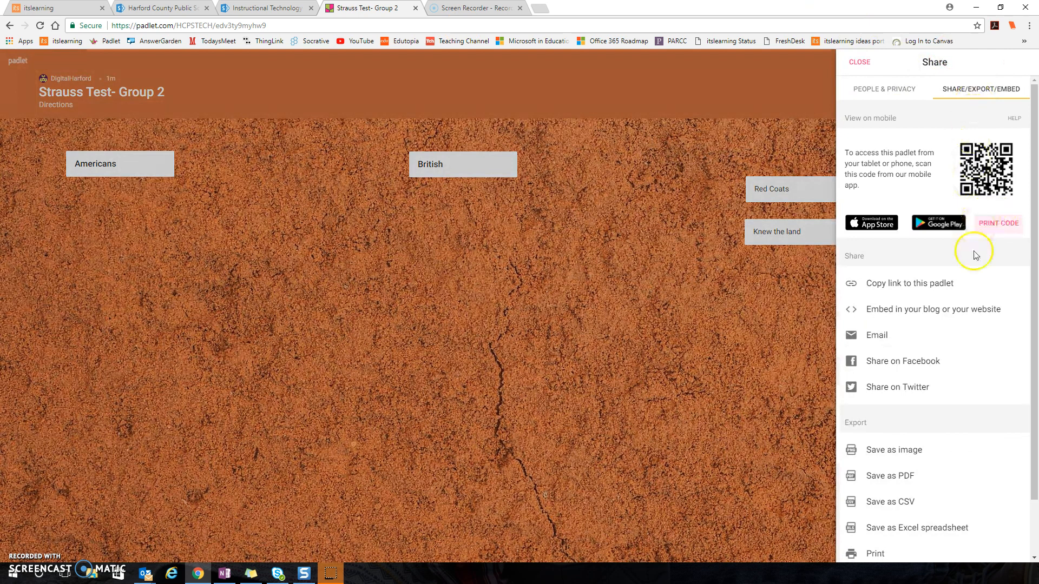
mouse_move(175, 123)
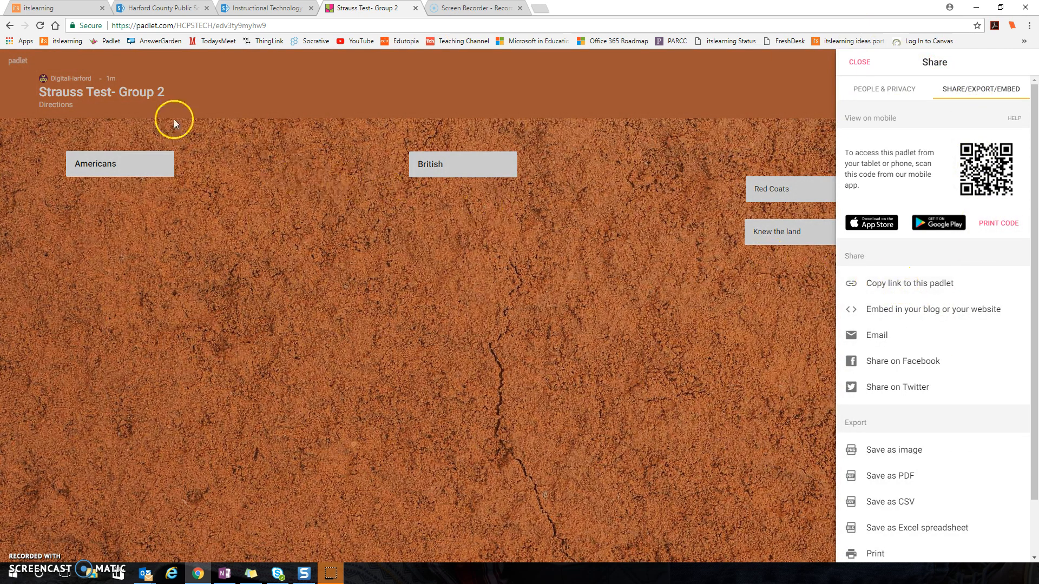
left_click(859, 62)
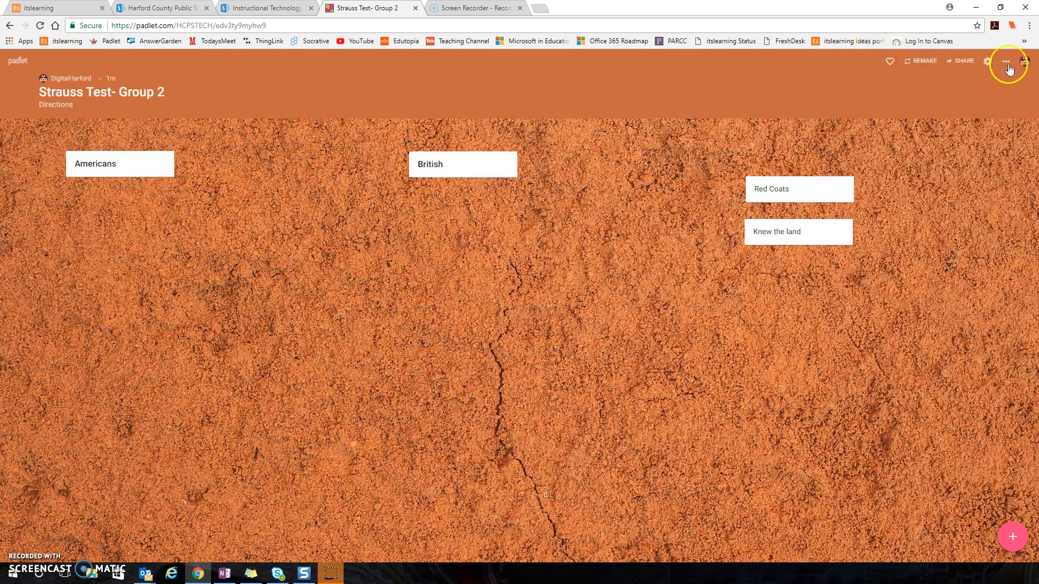
Return to the dashboard via the wall's more-actions menu.
left_click(1030, 61)
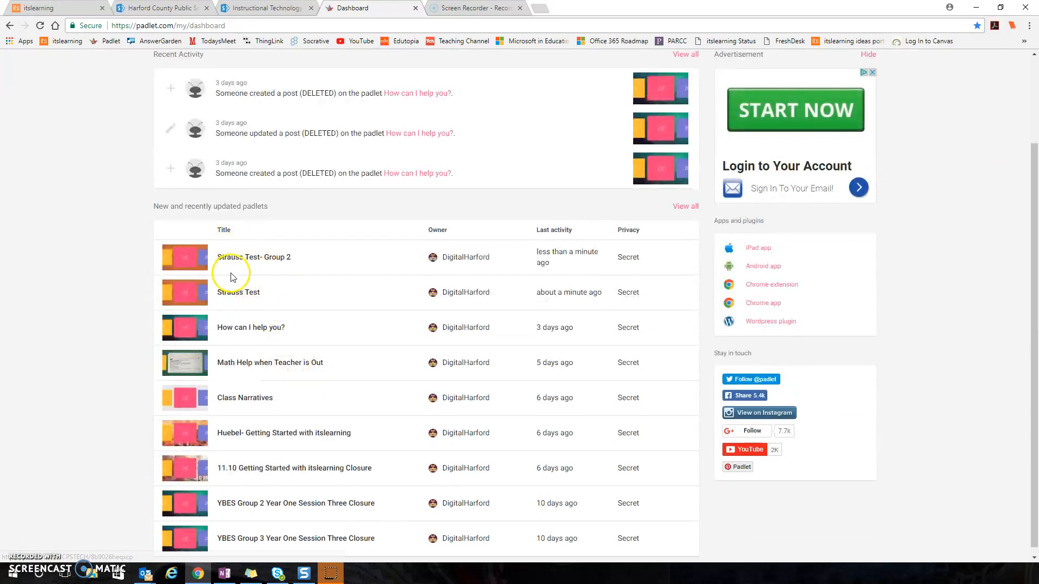
mouse_move(255, 292)
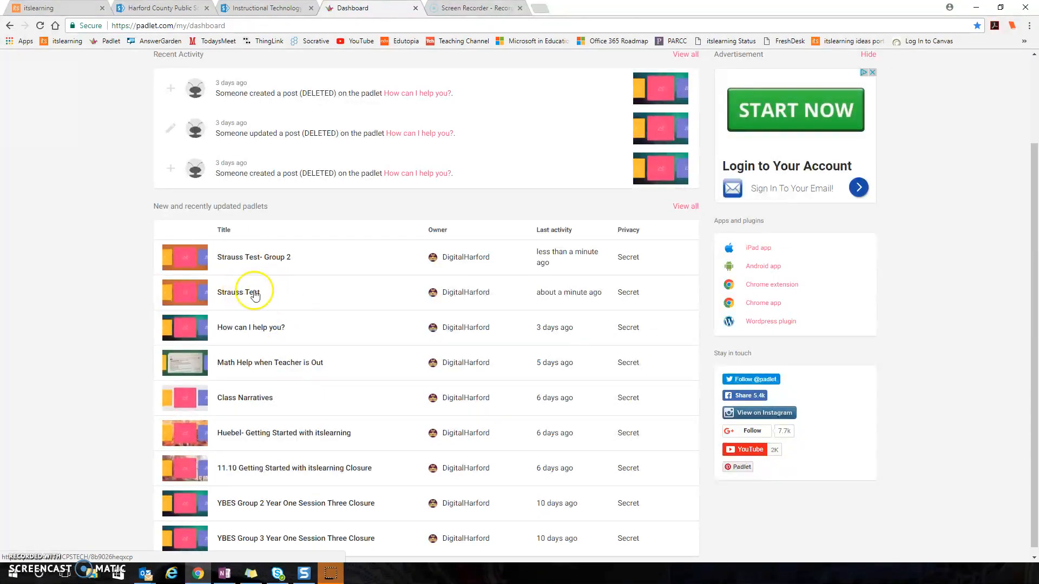